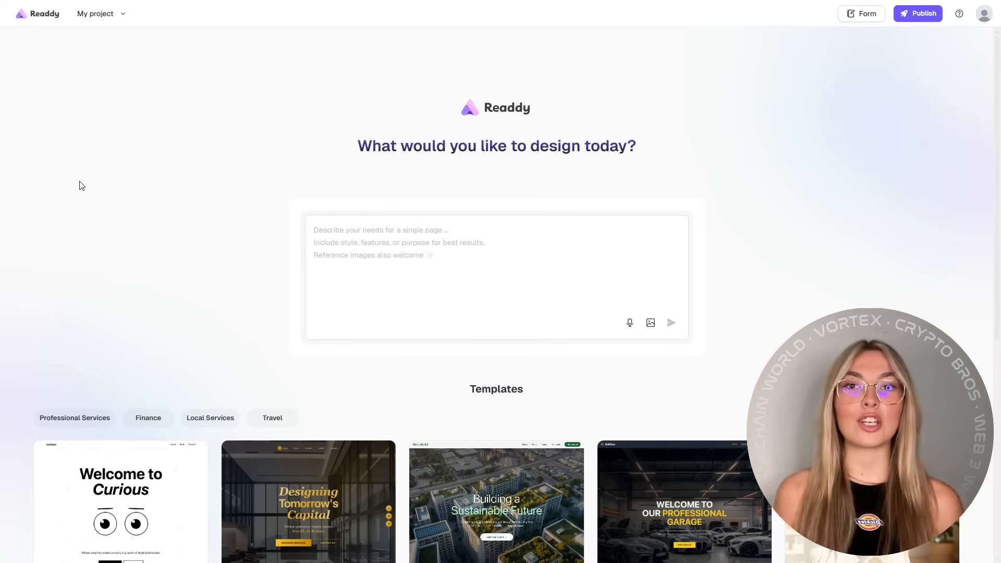
- Scroll through the Curious creative studio template, then view the Norway Awaits travel template
{"action": "scroll", "scroll_direction": "down", "scroll_amount": 3}
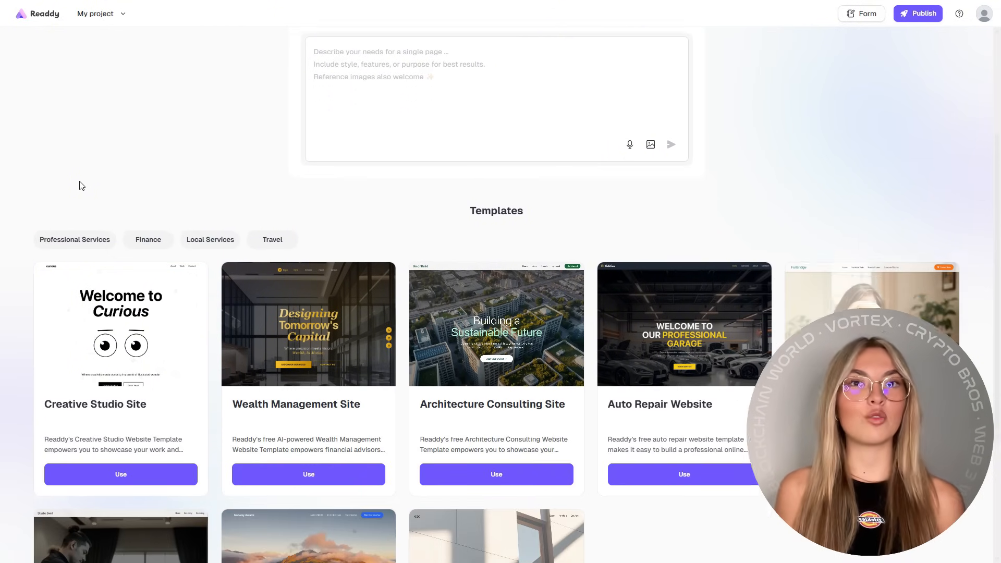
{"action": "scroll", "scroll_direction": "down", "scroll_amount": 3}
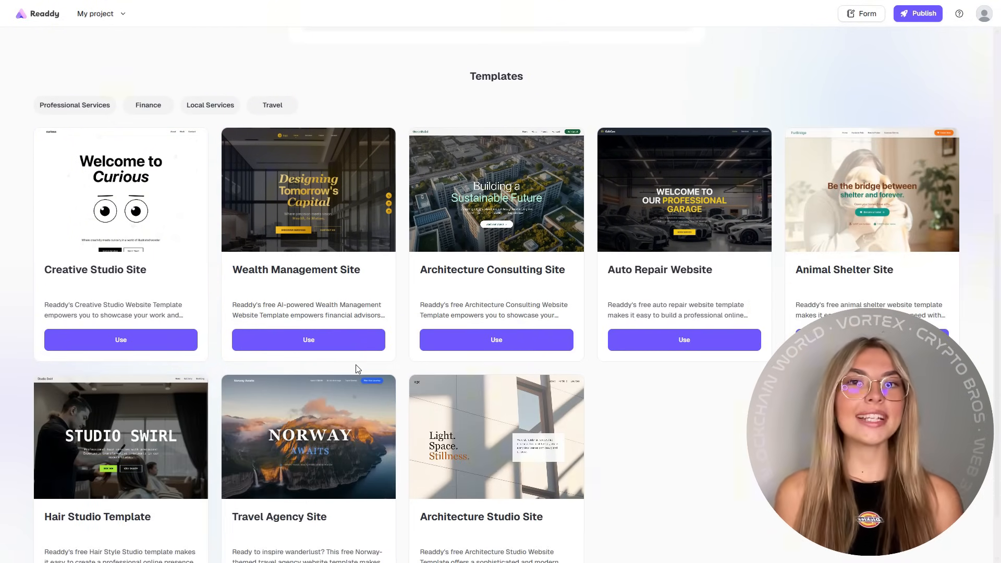
{"action": "scroll", "scroll_direction": "down", "scroll_amount": 3}
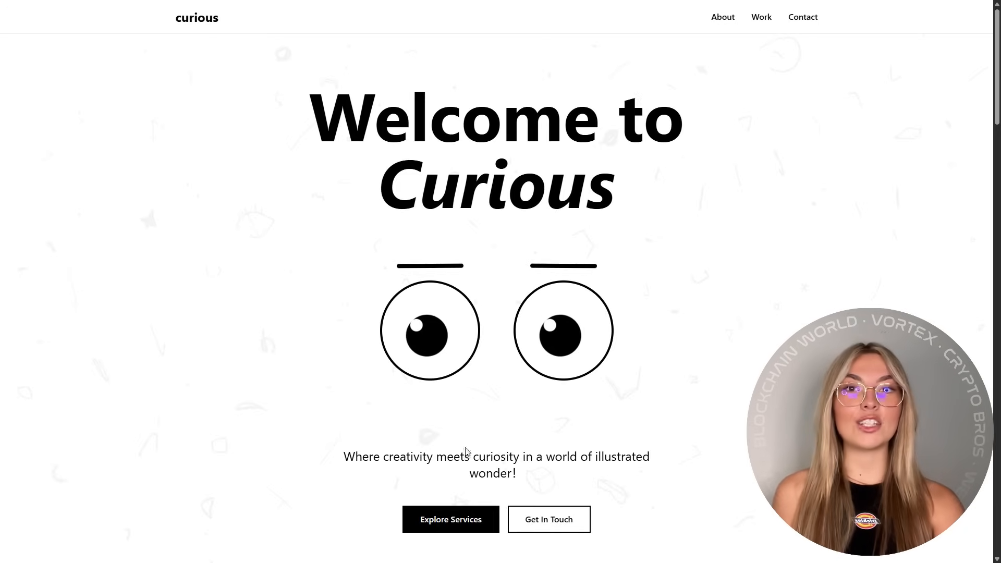
{"action": "scroll", "scroll_direction": "down", "scroll_amount": 3}
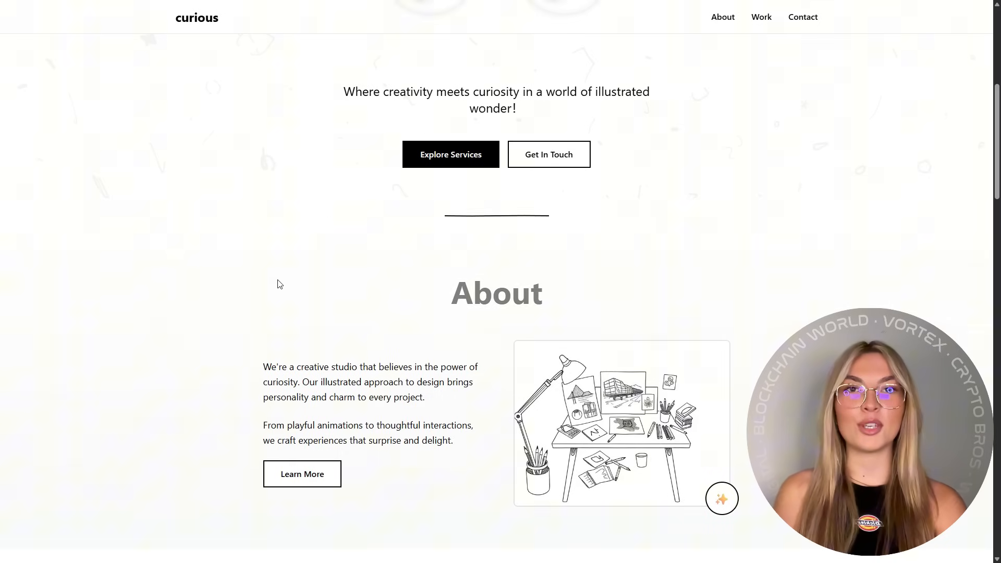
{"action": "scroll", "scroll_direction": "down", "scroll_amount": 3}
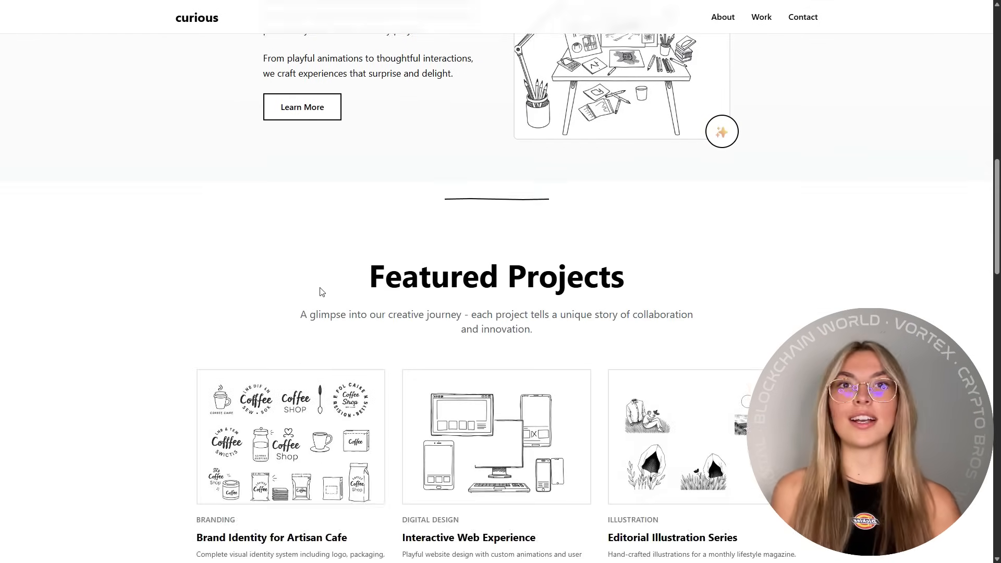
{"action": "scroll", "scroll_direction": "down", "scroll_amount": 3}
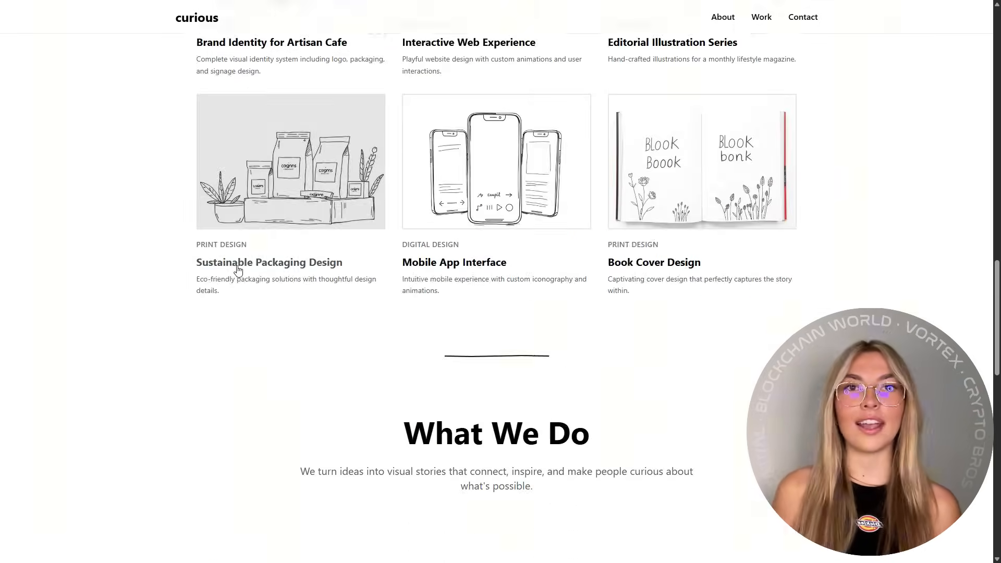
{"action": "scroll", "scroll_direction": "down", "scroll_amount": 3}
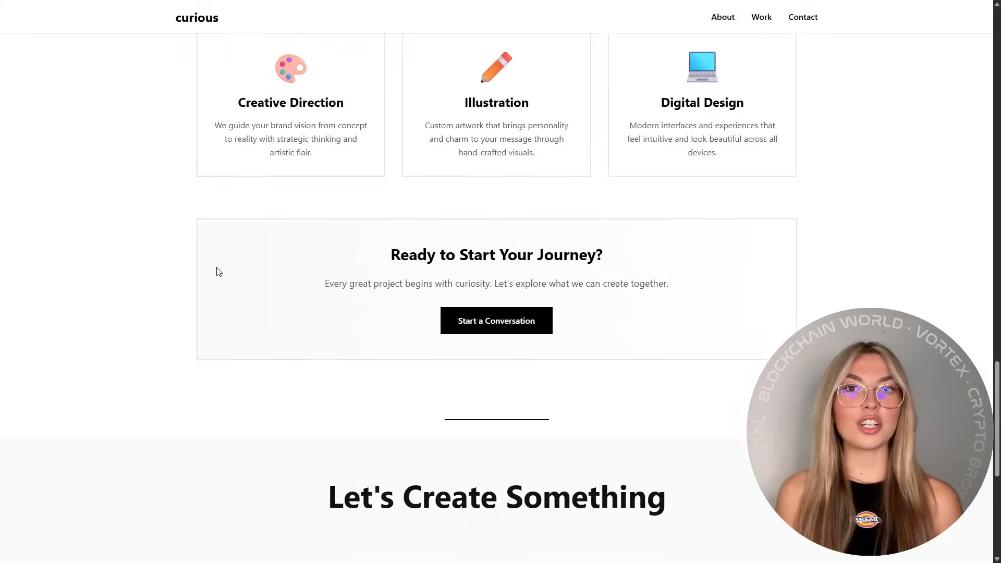
{"action": "scroll", "scroll_direction": "down", "scroll_amount": 3}
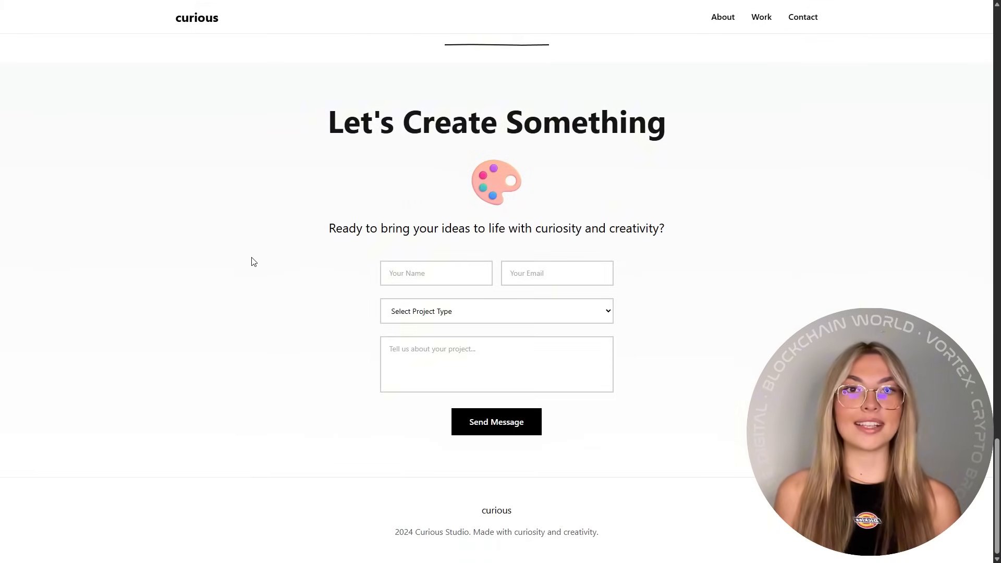
{"action": "scroll", "scroll_direction": "up", "scroll_amount": 3}
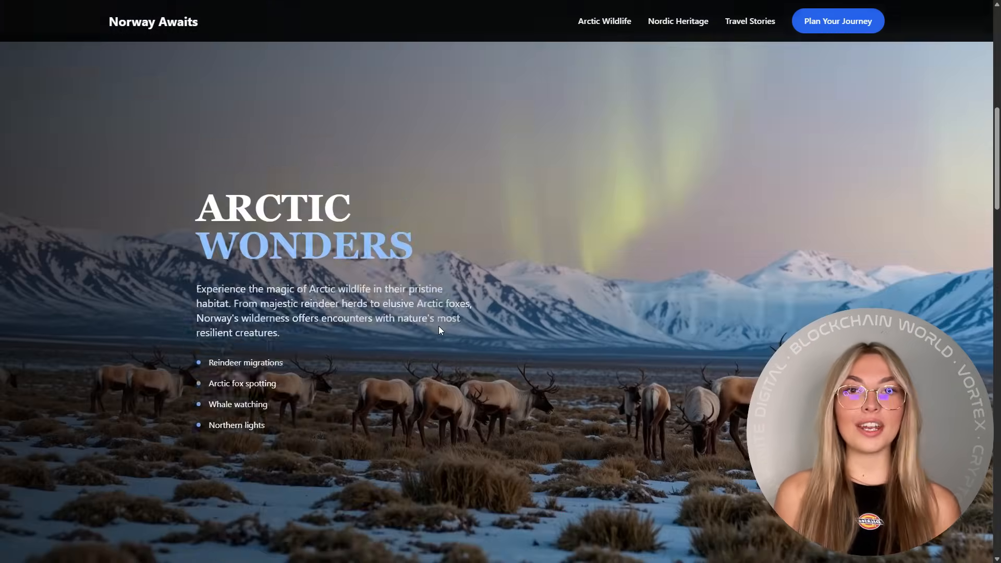
{"action": "scroll", "scroll_direction": "down", "scroll_amount": 3}
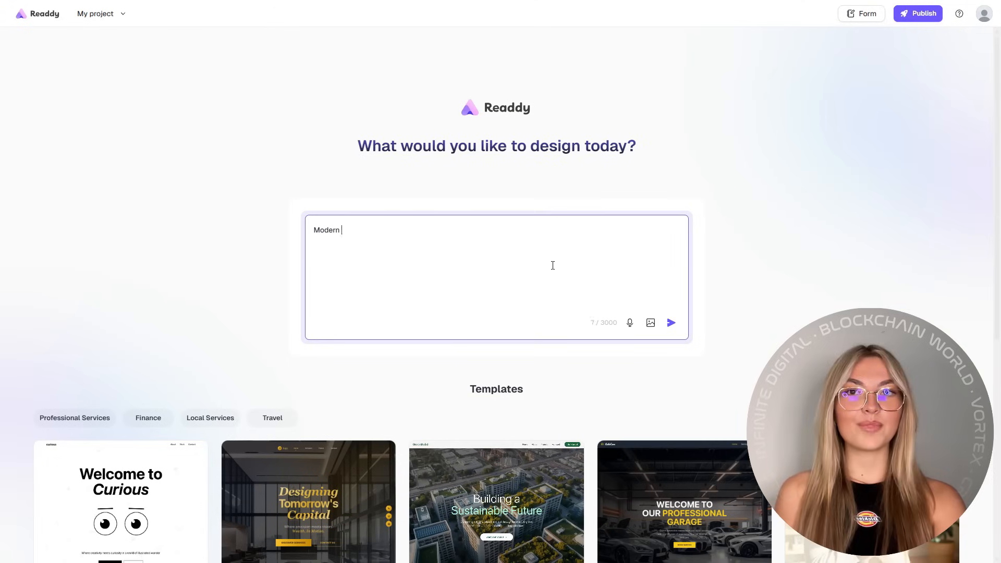
- Click into Readdy's design prompt box to begin describing a modern website
{"action": "left_click", "coordinate": [671, 322]}
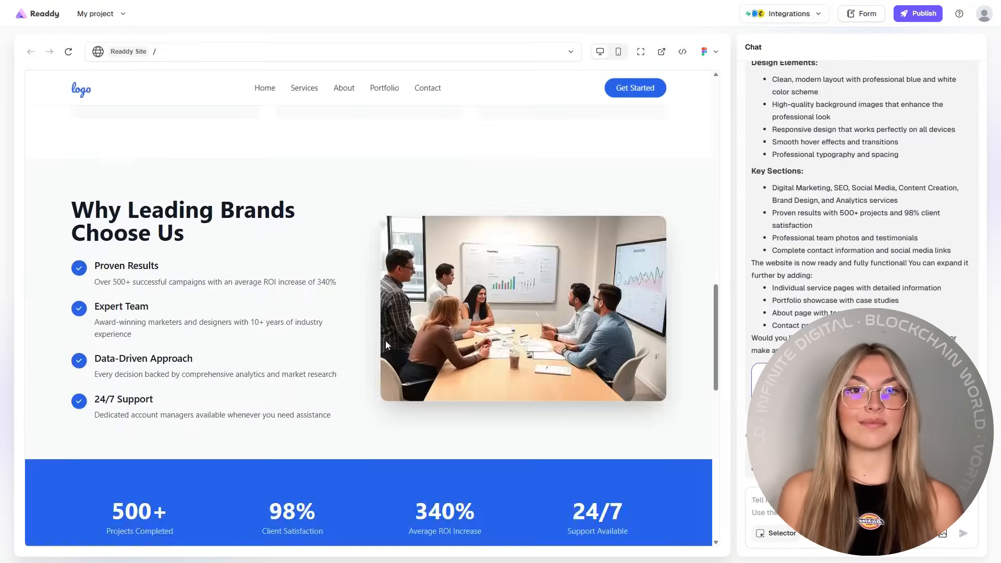
- Scroll through the generated agency site preview and Readdy's chat summary while it builds
{"action": "scroll", "scroll_direction": "down", "scroll_amount": 3}
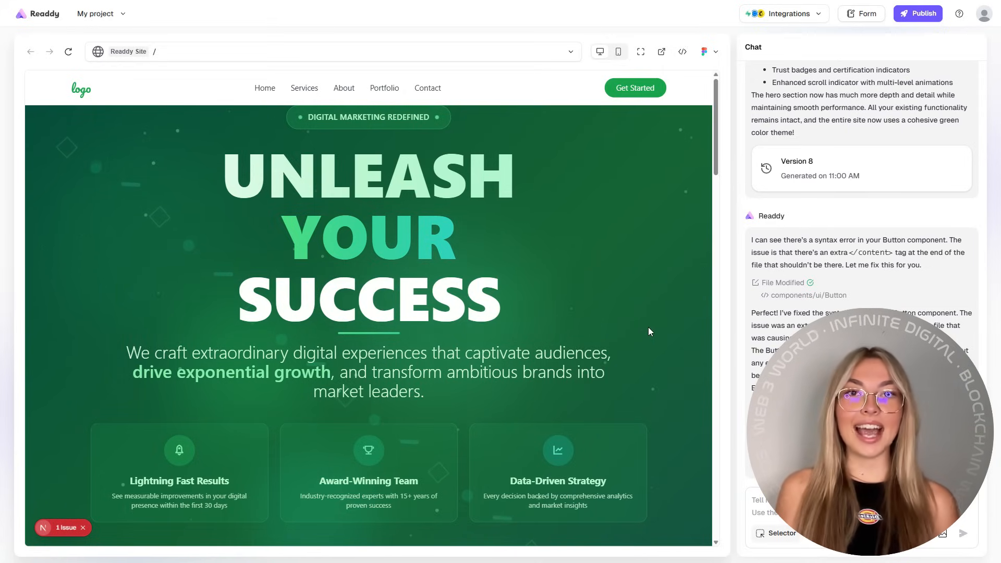
{"action": "scroll", "scroll_direction": "down", "scroll_amount": 3}
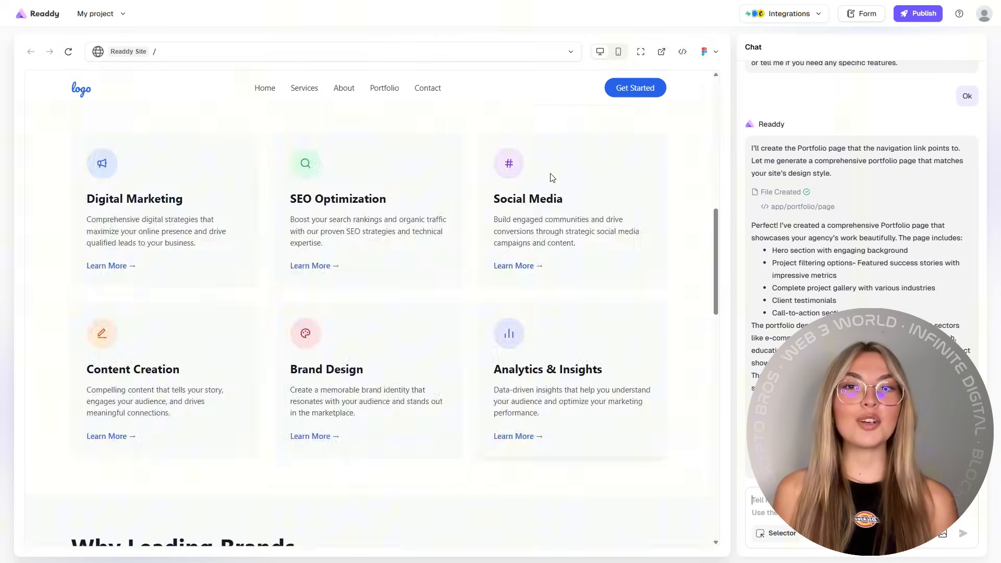
- Open Portfolio from the site navigation and scroll through its success stories and projects gallery
{"action": "left_click", "coordinate": [383, 88]}
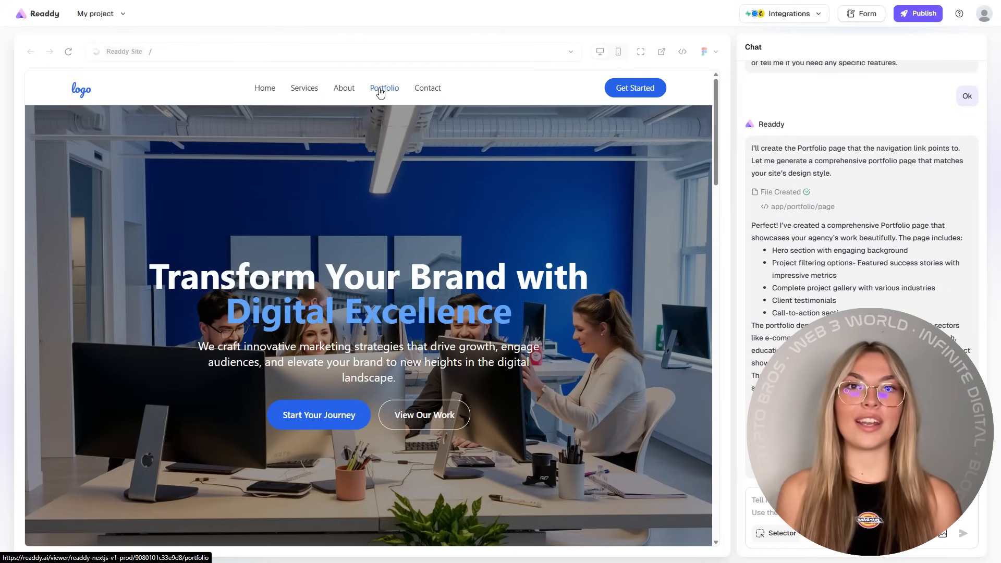
{"action": "left_click", "coordinate": [384, 88]}
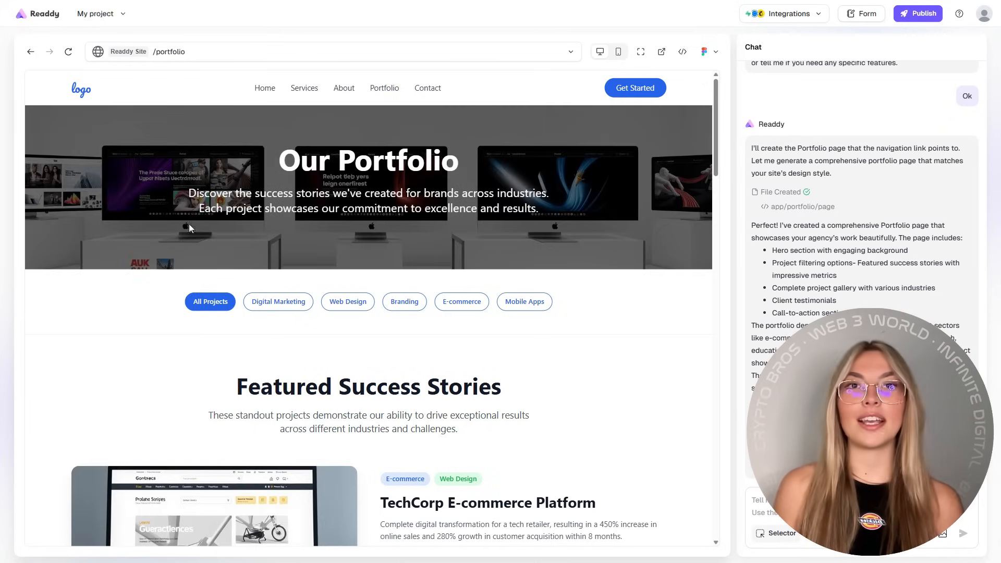
{"action": "scroll", "scroll_direction": "down", "scroll_amount": 3}
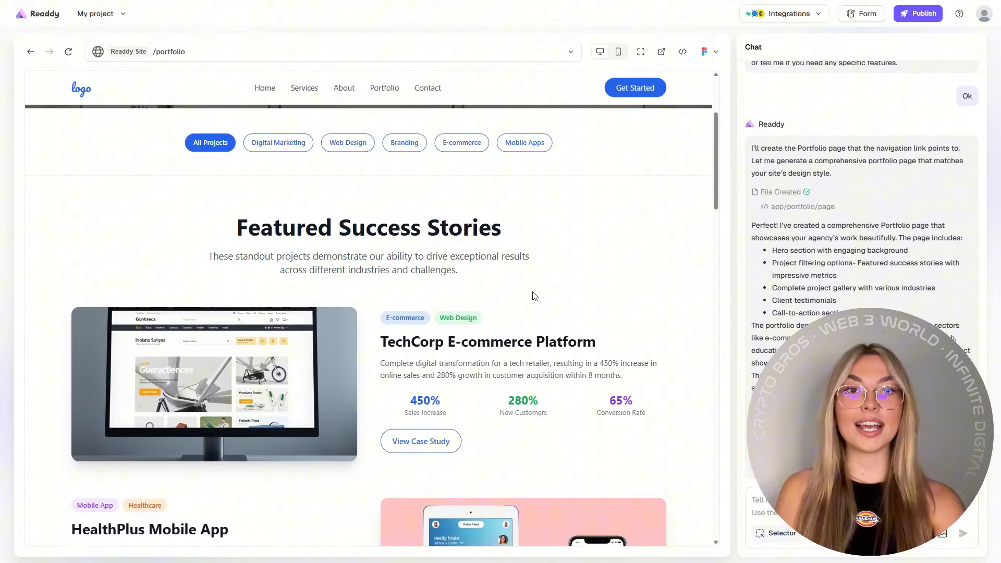
{"action": "scroll", "scroll_direction": "down", "scroll_amount": 3}
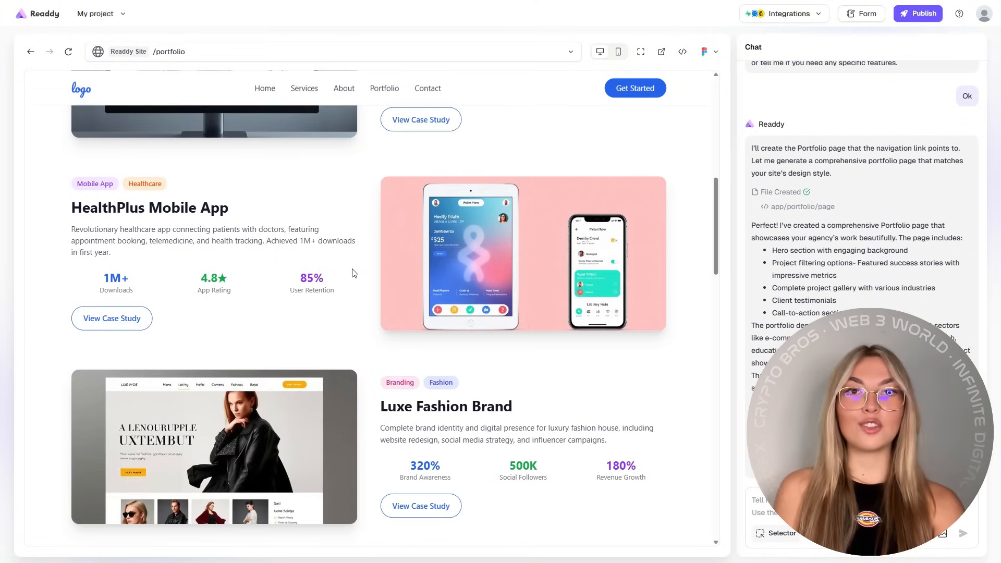
{"action": "scroll", "scroll_direction": "down", "scroll_amount": 3}
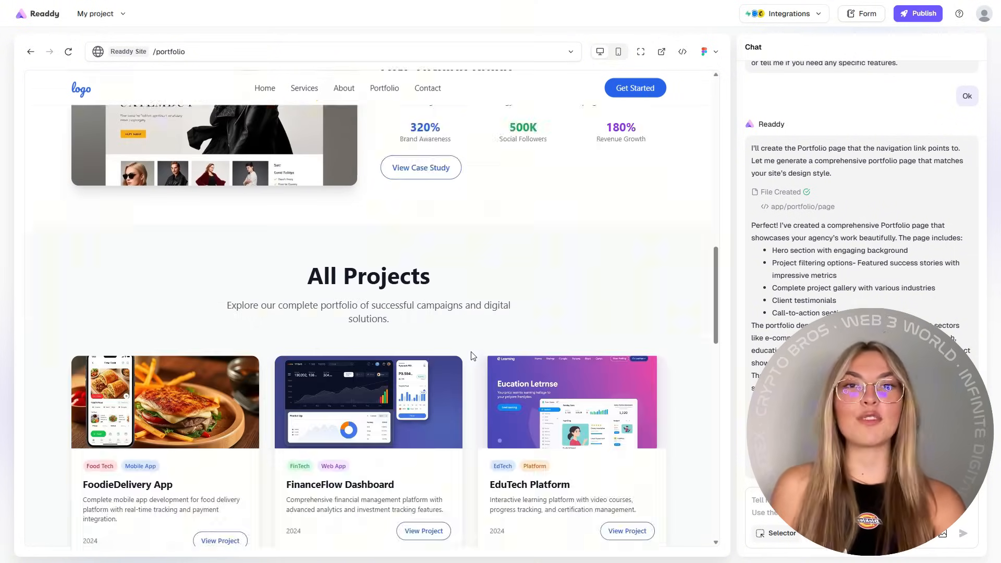
{"action": "scroll", "scroll_direction": "down", "scroll_amount": 3}
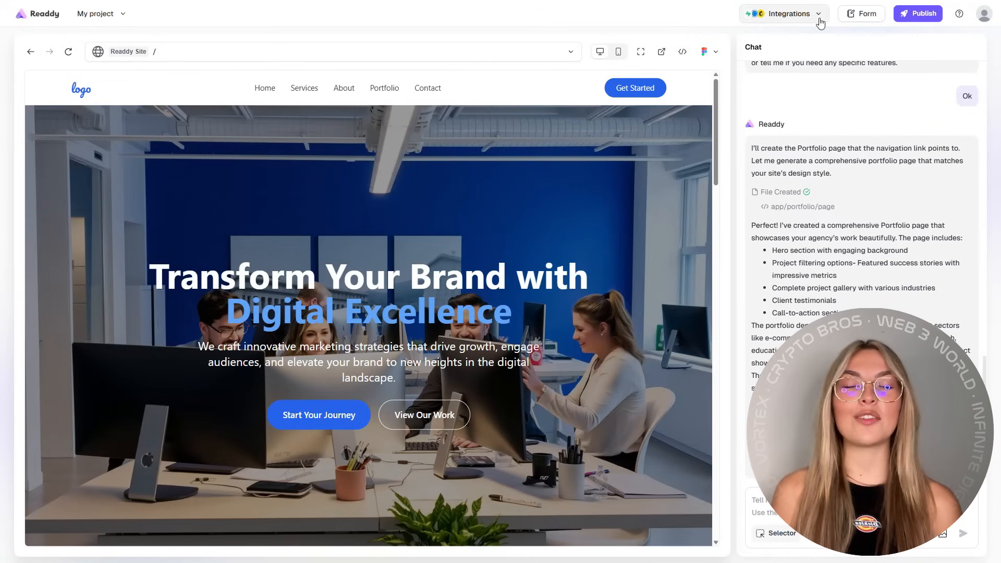
{"action": "left_click", "coordinate": [783, 13]}
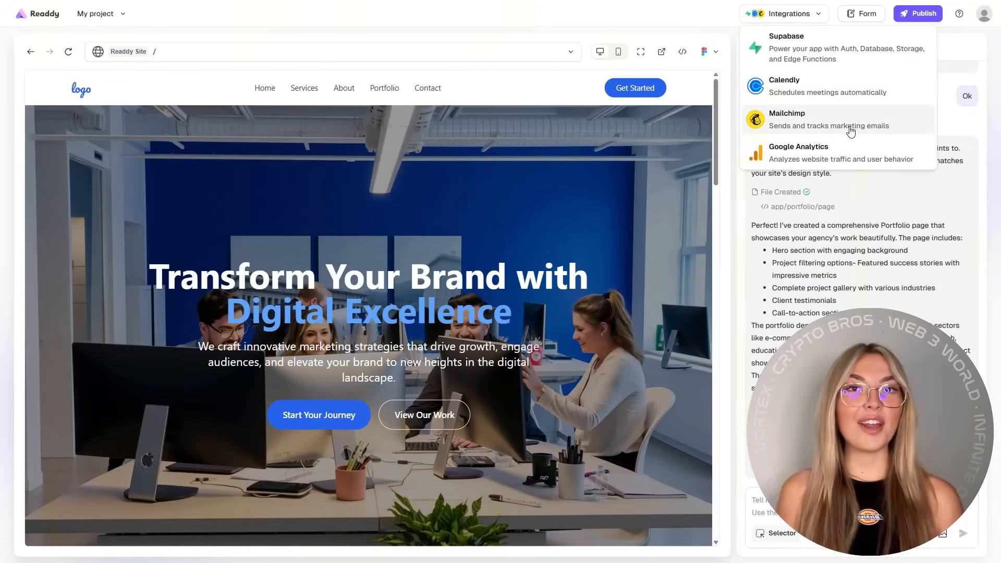
{"action": "left_click", "coordinate": [784, 86]}
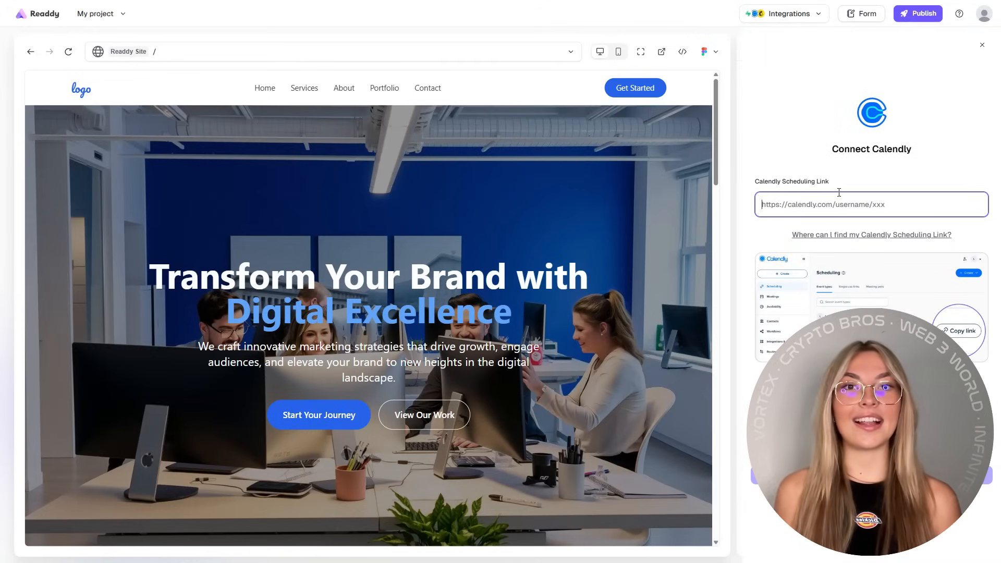
{"action": "type", "text": "https://calendly.com/simic-aleksa-12/new-meeting"}
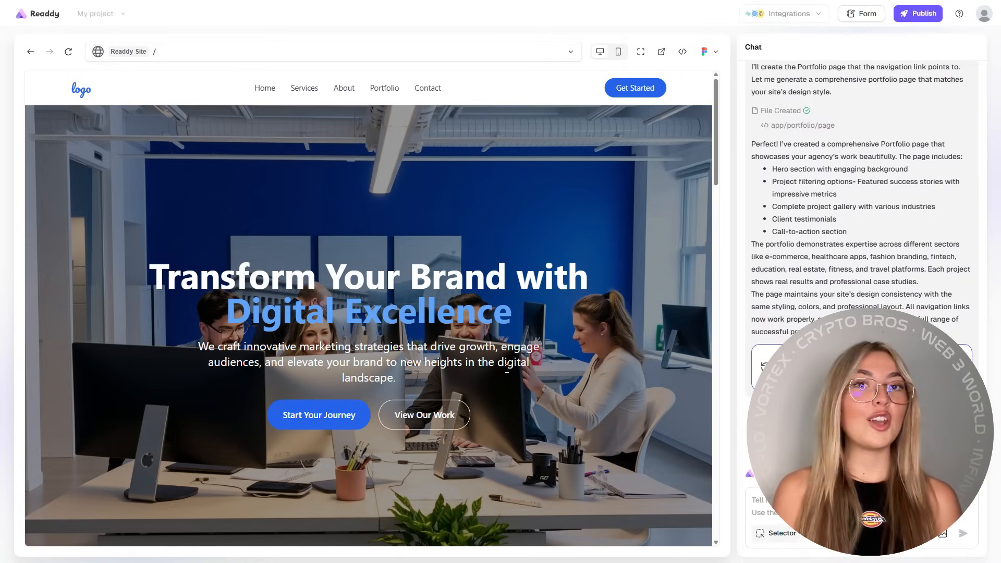
{"action": "scroll", "scroll_direction": "down", "scroll_amount": 3}
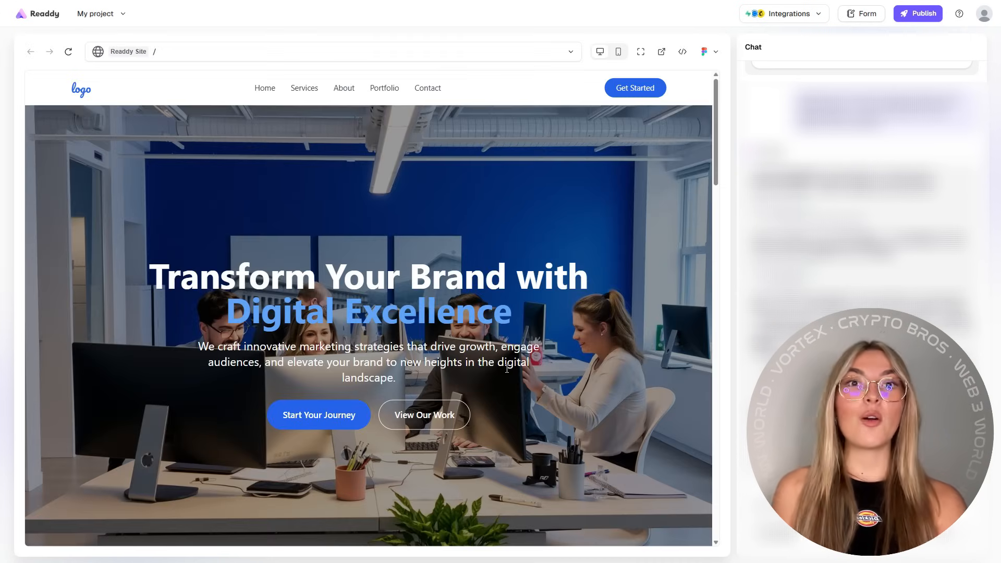
- Scroll to the closing call-to-action and open the Calendly booking calendar from its button
{"action": "scroll", "scroll_direction": "down", "scroll_amount": 3}
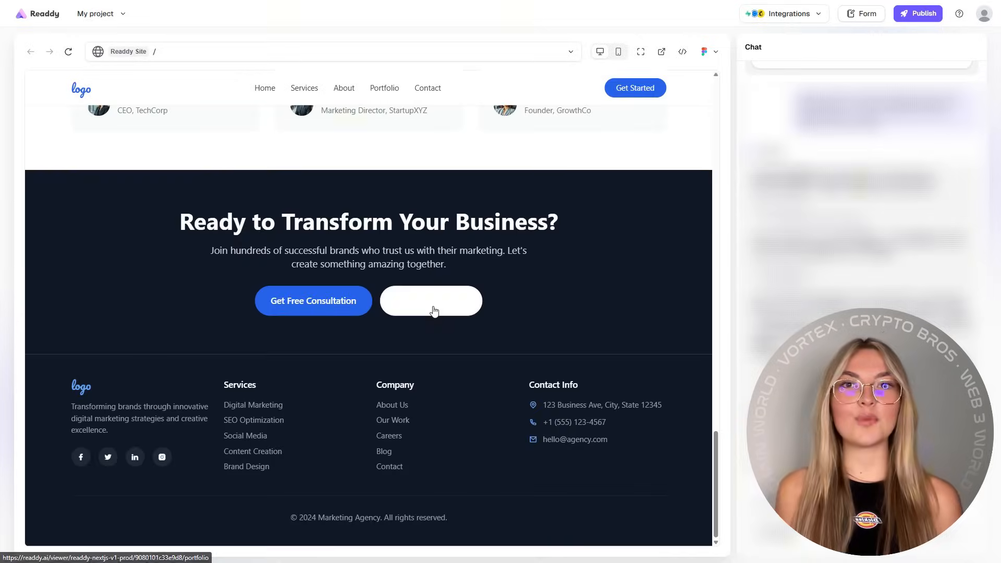
{"action": "left_click", "coordinate": [430, 301]}
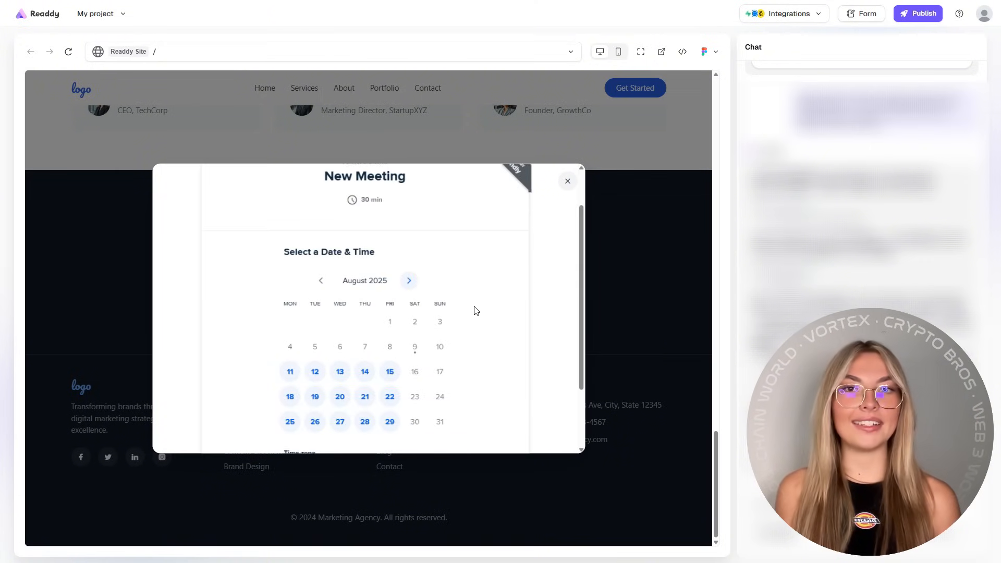
{"action": "scroll", "scroll_direction": "down", "scroll_amount": 3}
{"action": "type", "text": "Design a new hero section with animat"}
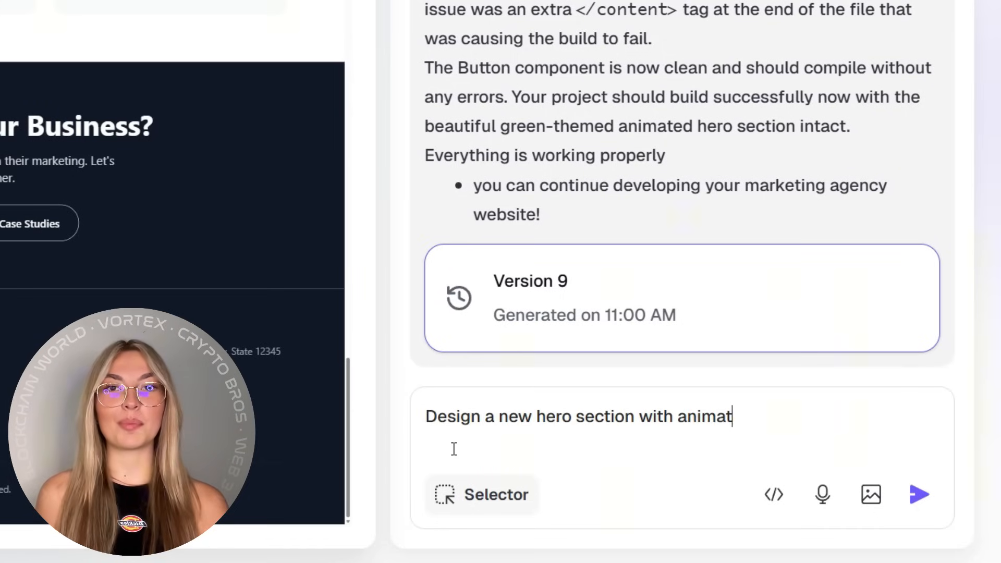
- Send the prompt 'Design a new hero section with animations and paralax effect'
{"action": "type", "text": "ions and para"}
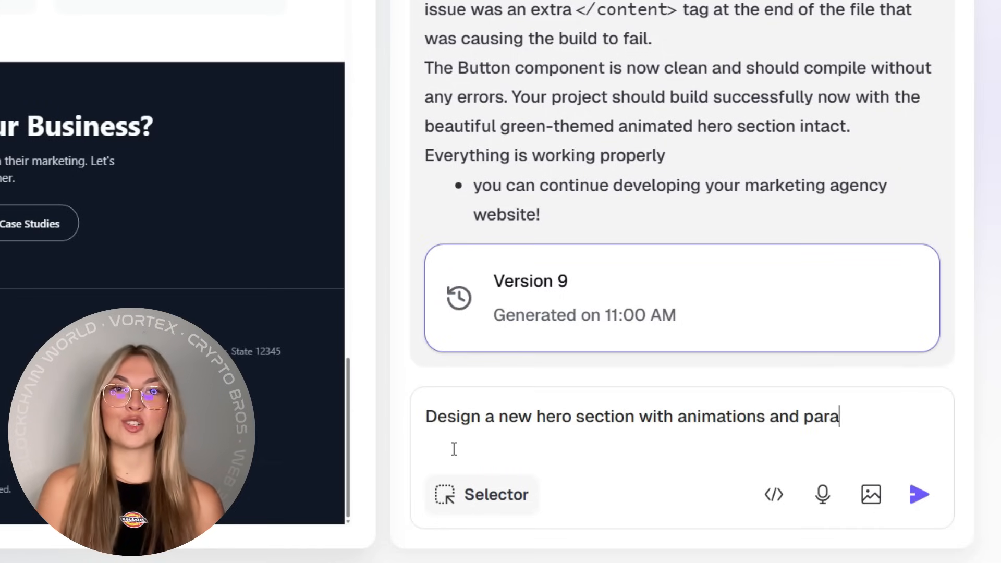
{"action": "type", "text": "lax effect"}
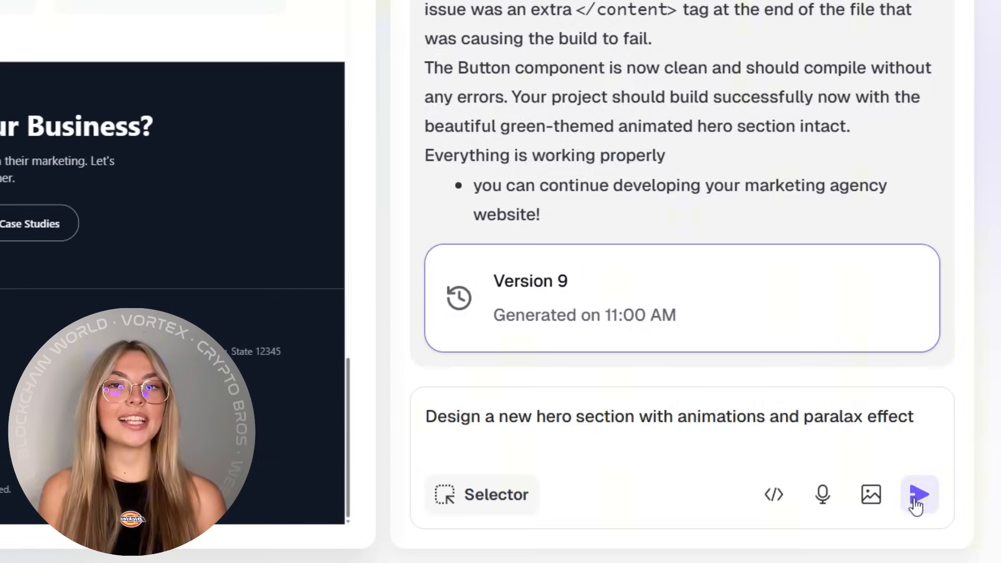
{"action": "left_click", "coordinate": [918, 494]}
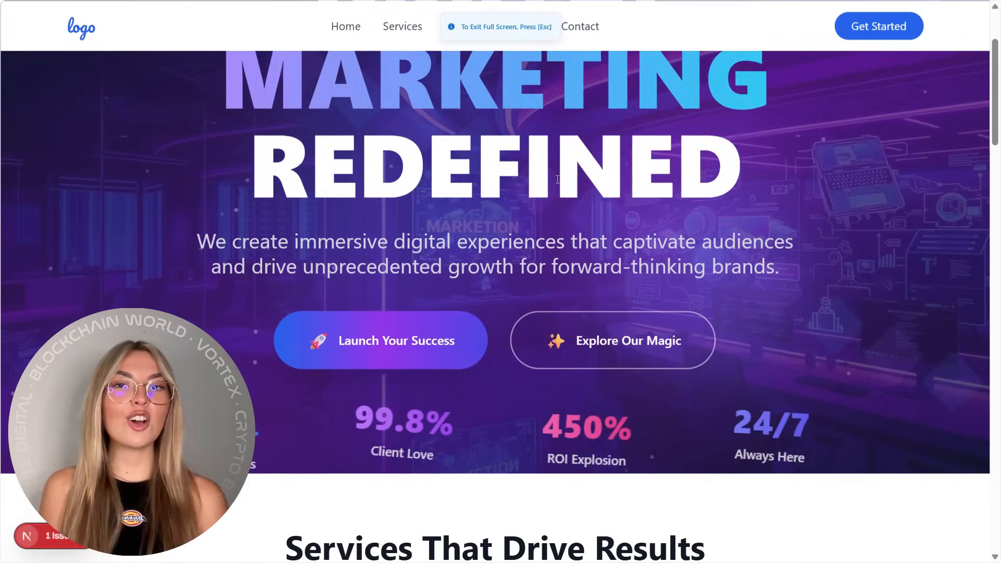
- Scroll the full-screen preview over the new purple DIGITAL MARKETING REDEFINED hero
{"action": "scroll", "scroll_direction": "up", "scroll_amount": 3}
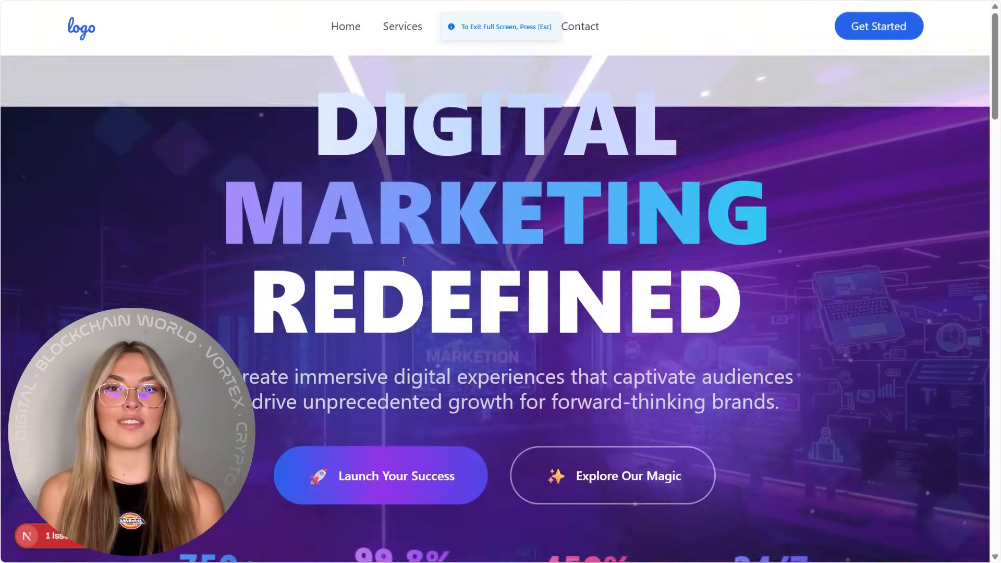
{"action": "scroll", "scroll_direction": "down", "scroll_amount": 3}
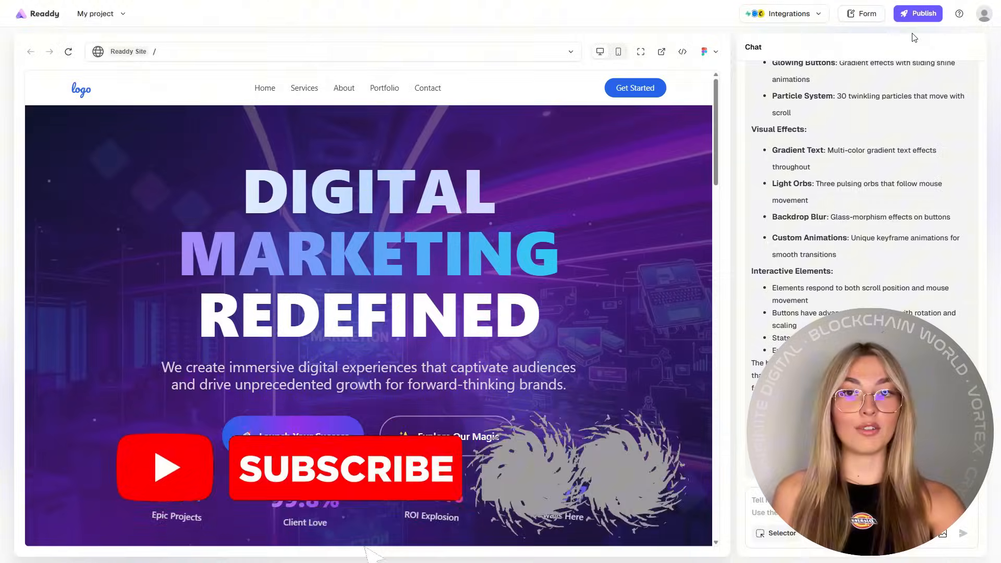
- Start publishing and submit marketingredefined.com as the website's domain
{"action": "left_click", "coordinate": [922, 13]}
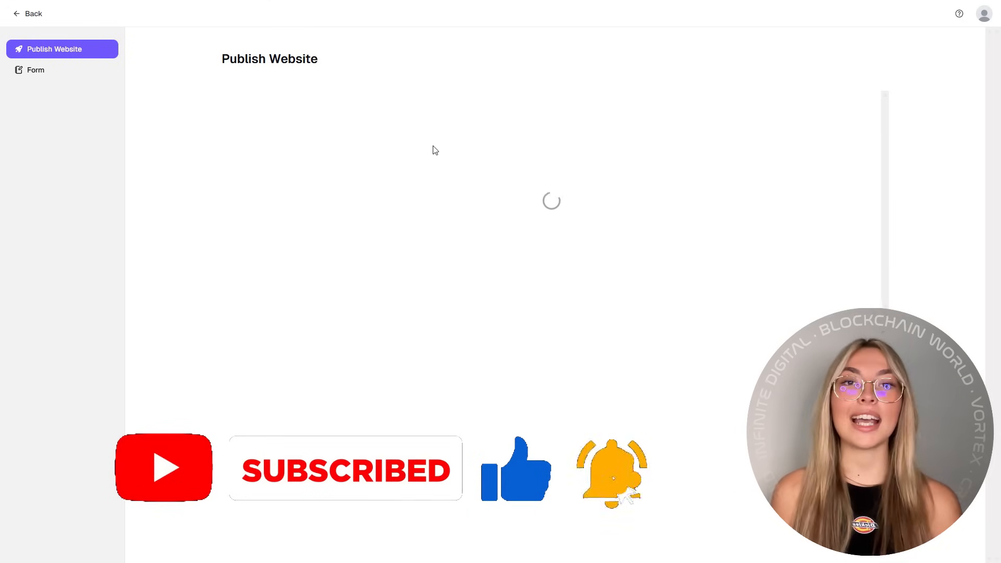
{"action": "type", "text": "marketing"}
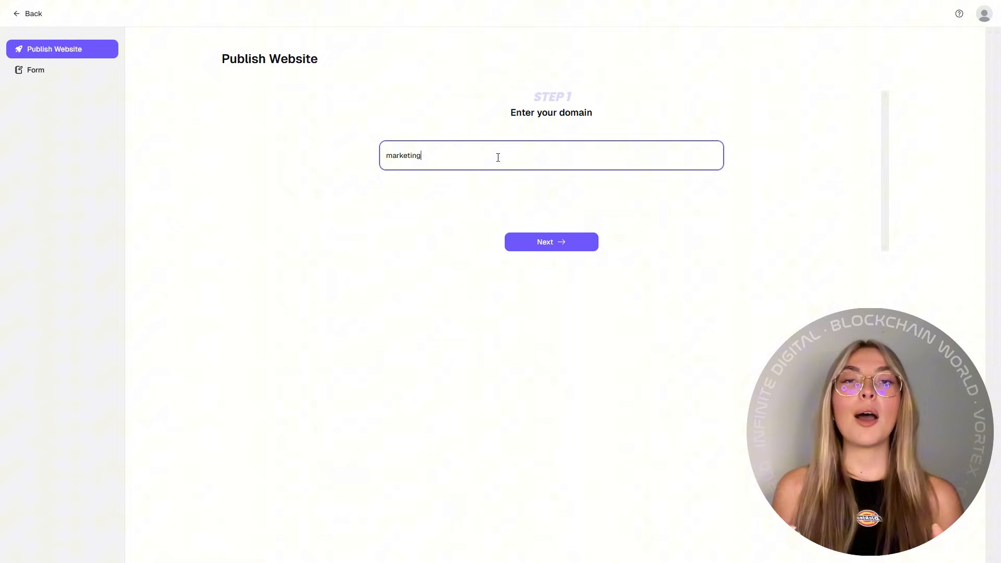
{"action": "type", "text": "ref"}
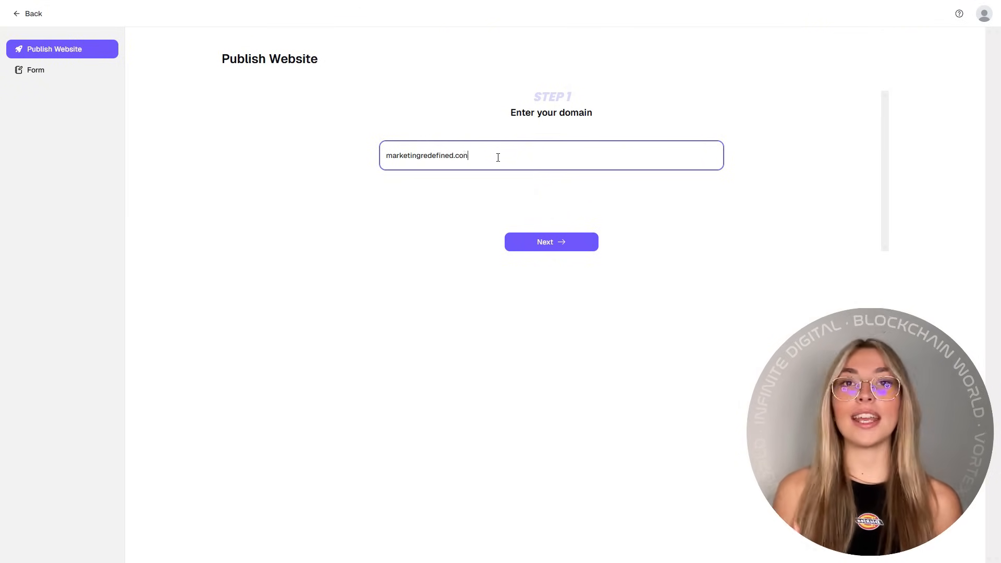
{"action": "left_click", "coordinate": [551, 241]}
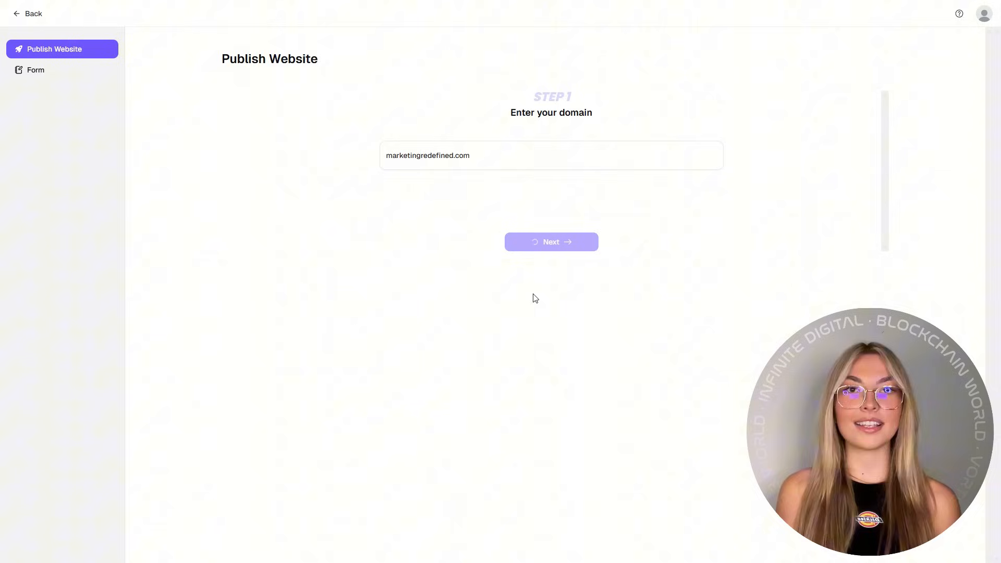
{"action": "mouse_move", "coordinate": [536, 282]}
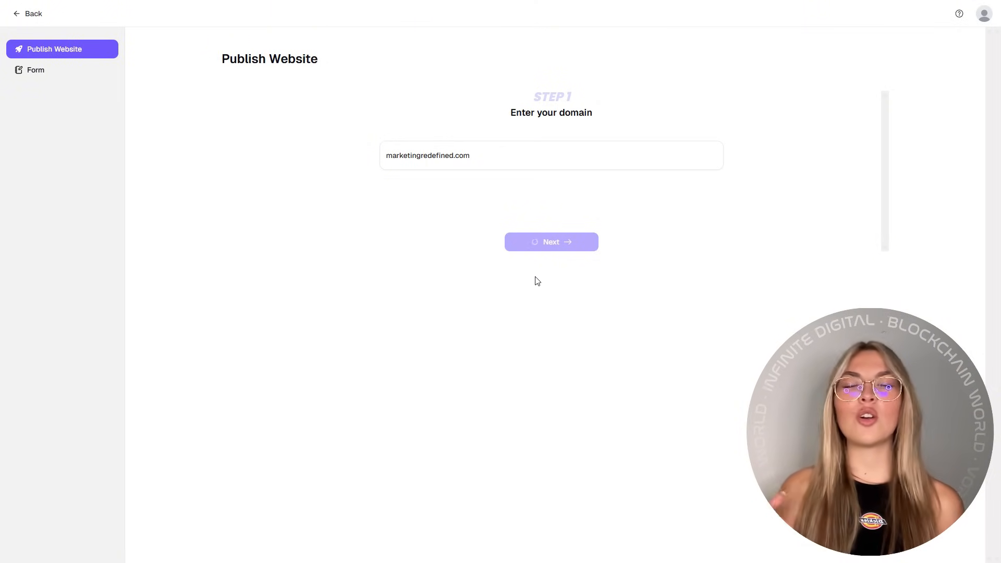
{"action": "left_click", "coordinate": [550, 241]}
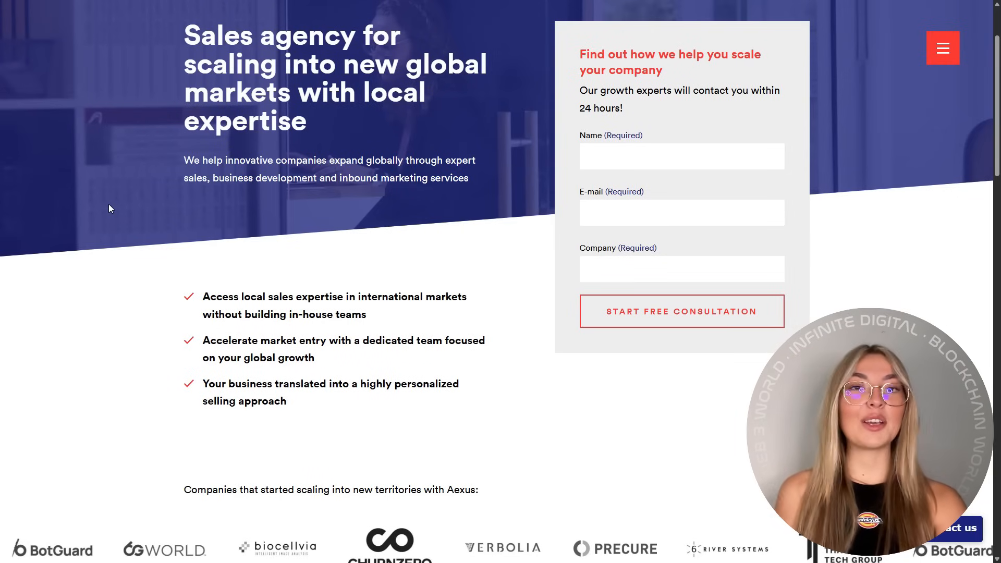
- Scroll down through the Aexus sales-agency example site's sections
{"action": "scroll", "scroll_direction": "down", "scroll_amount": 3}
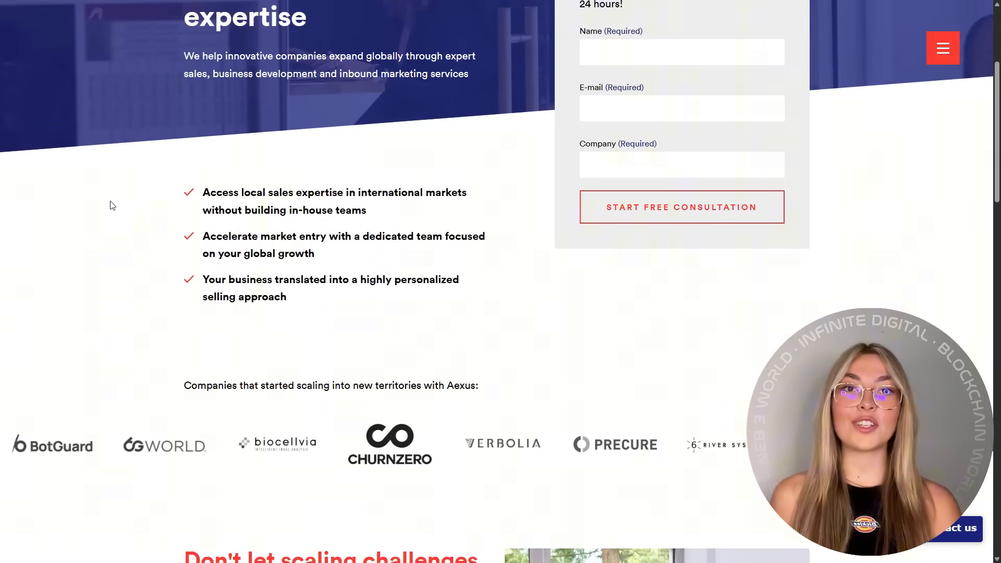
{"action": "scroll", "scroll_direction": "down", "scroll_amount": 3}
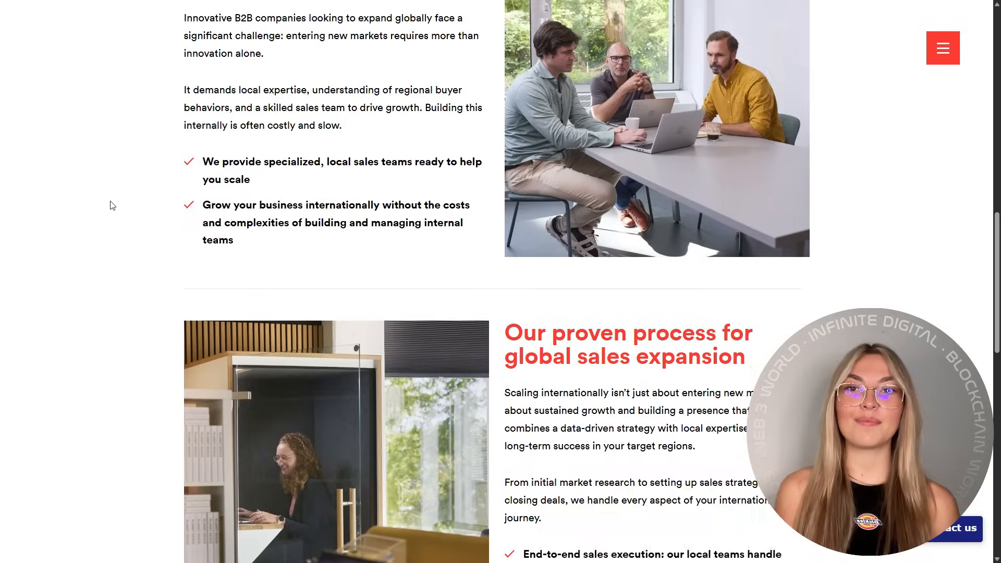
{"action": "scroll", "scroll_direction": "down", "scroll_amount": 3}
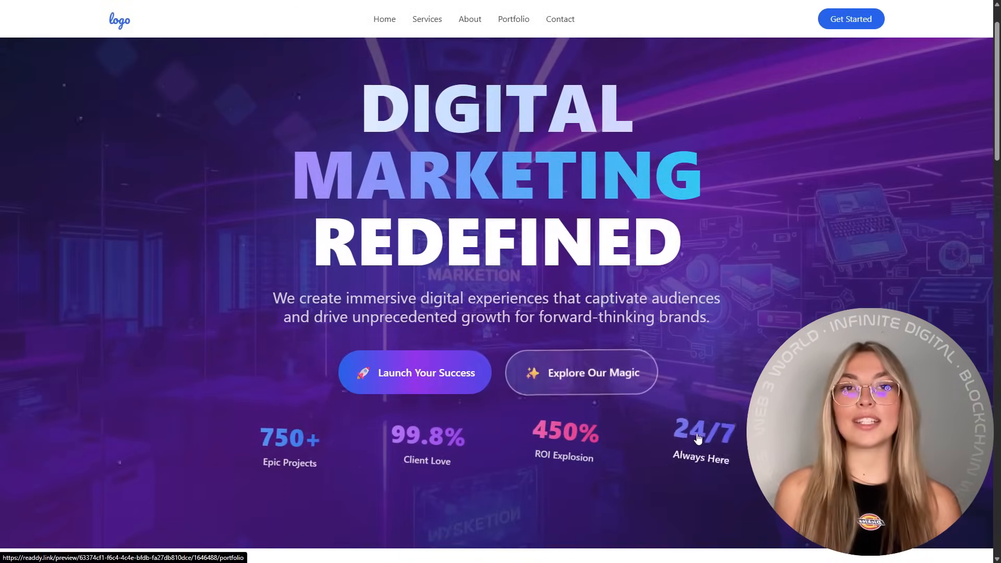
- Scroll the Digital Marketing Redefined site past the purple hero and services toward Portfolio
{"action": "scroll", "scroll_direction": "down", "scroll_amount": 3}
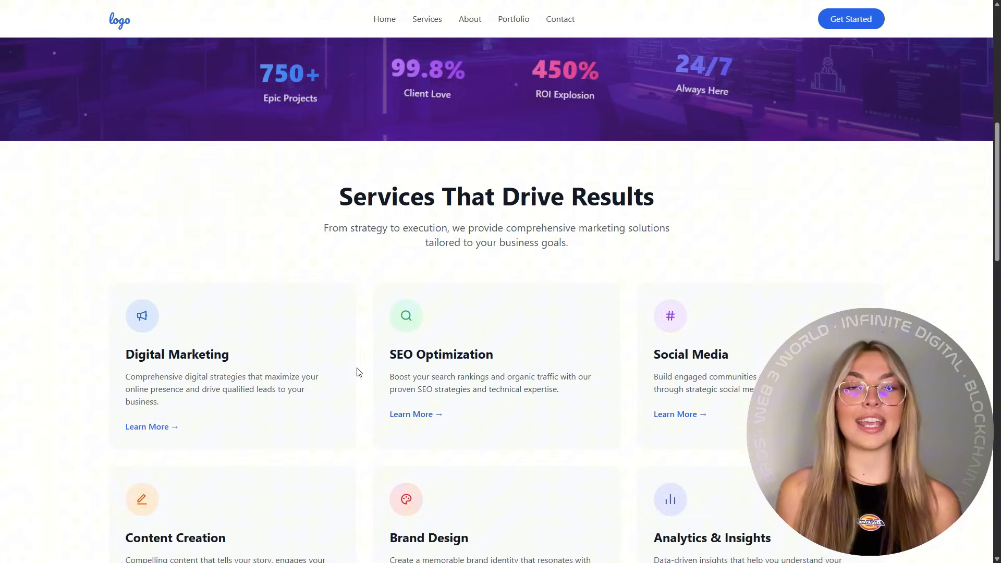
{"action": "scroll", "scroll_direction": "down", "scroll_amount": 3}
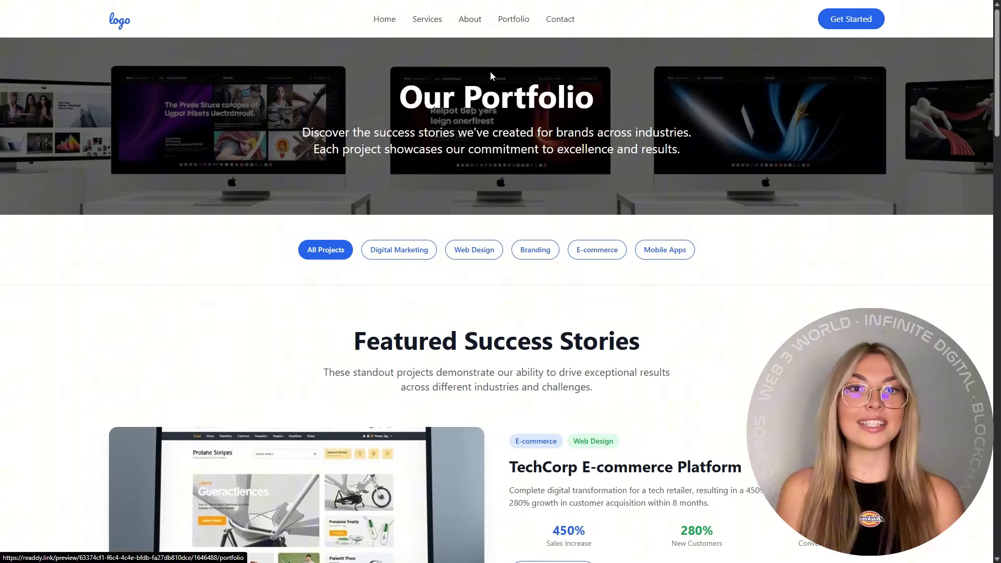
{"action": "scroll", "scroll_direction": "down", "scroll_amount": 3}
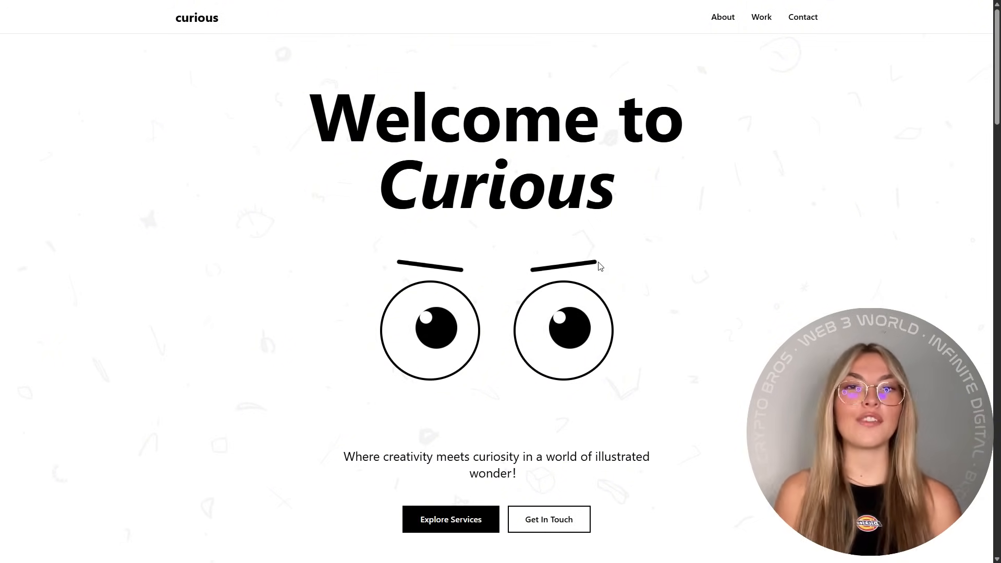
- Scroll the Curious studio site from its welcome hero through About and Featured Projects
{"action": "scroll", "scroll_direction": "down", "scroll_amount": 3}
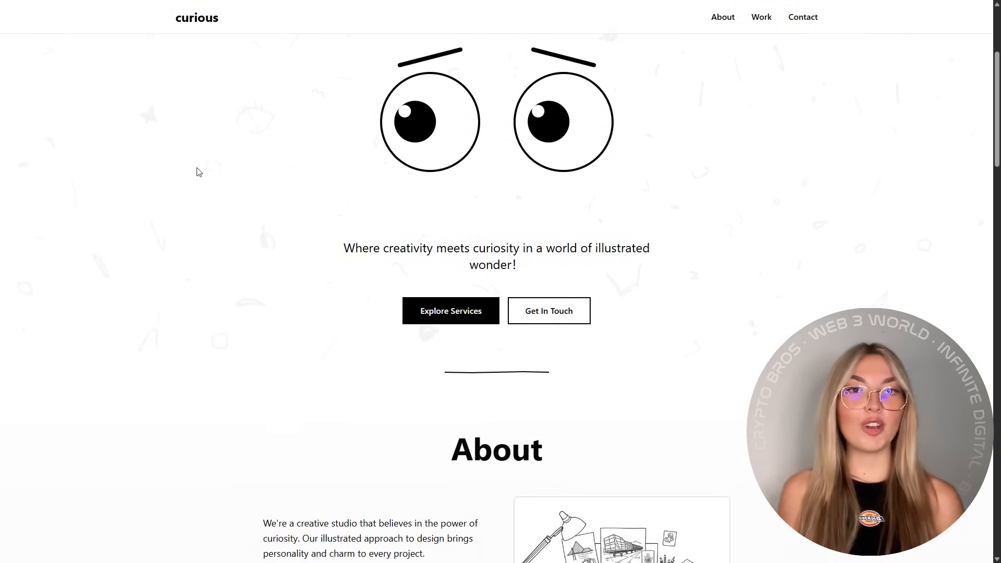
{"action": "scroll", "scroll_direction": "down", "scroll_amount": 3}
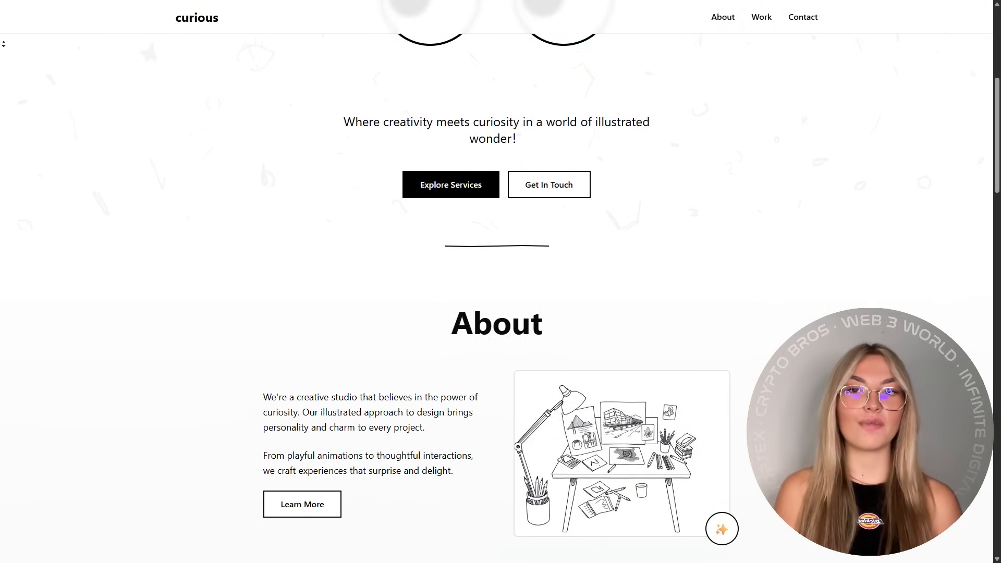
{"action": "scroll", "scroll_direction": "down", "scroll_amount": 3}
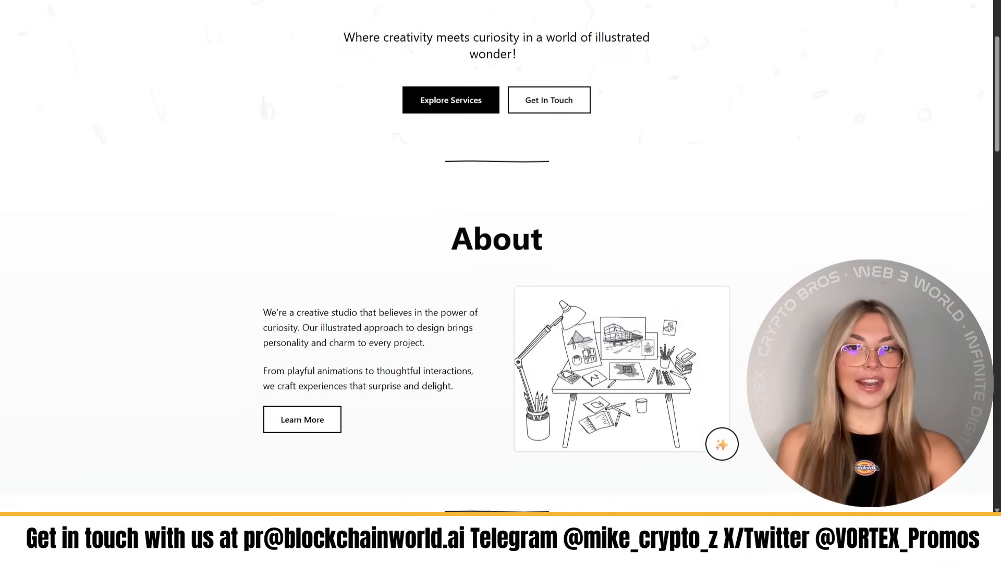
{"action": "scroll", "scroll_direction": "down", "scroll_amount": 3}
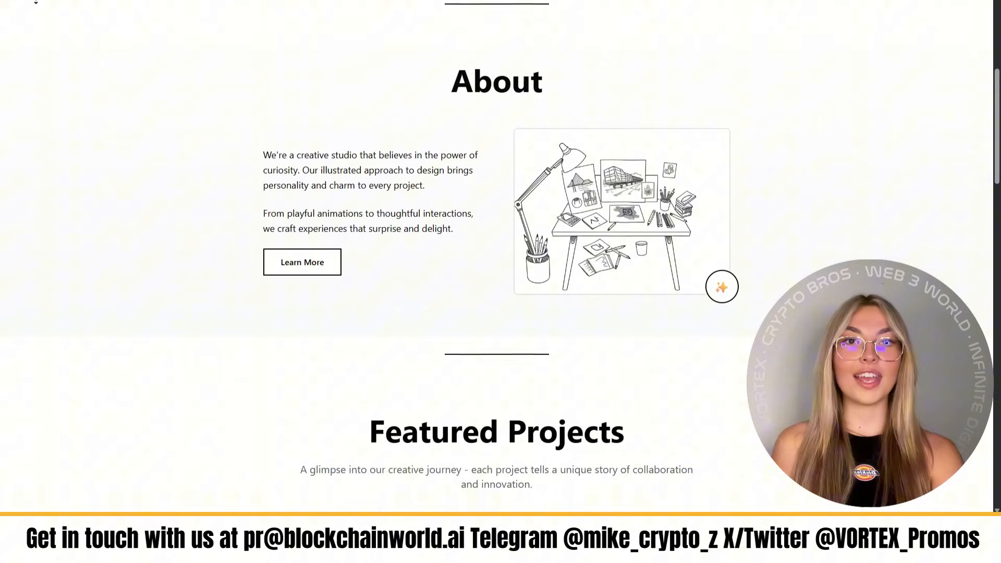
{"action": "scroll", "scroll_direction": "down", "scroll_amount": 3}
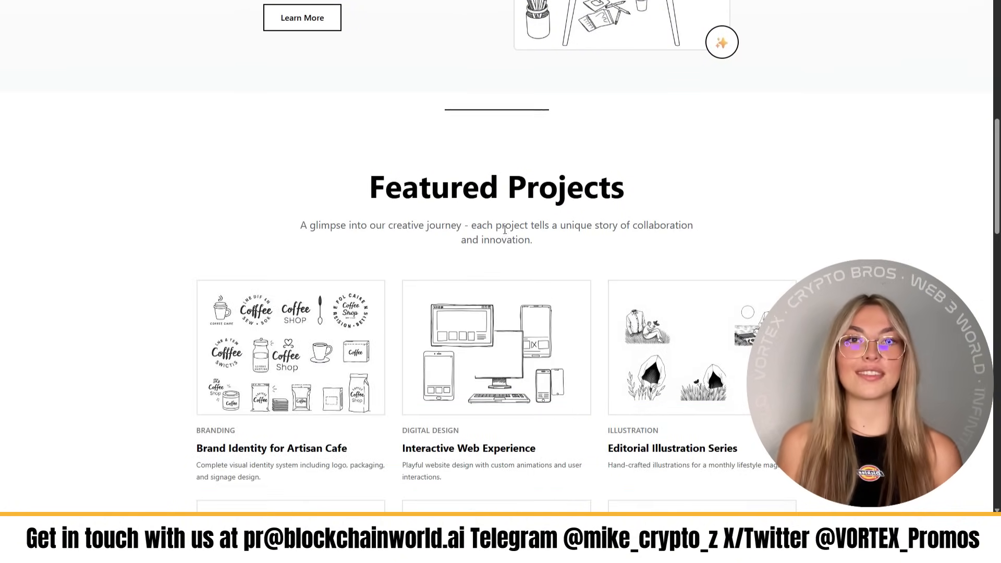
- Continue scrolling through What We Do to the Let's Create Something contact form
{"action": "scroll", "scroll_direction": "down", "scroll_amount": 3}
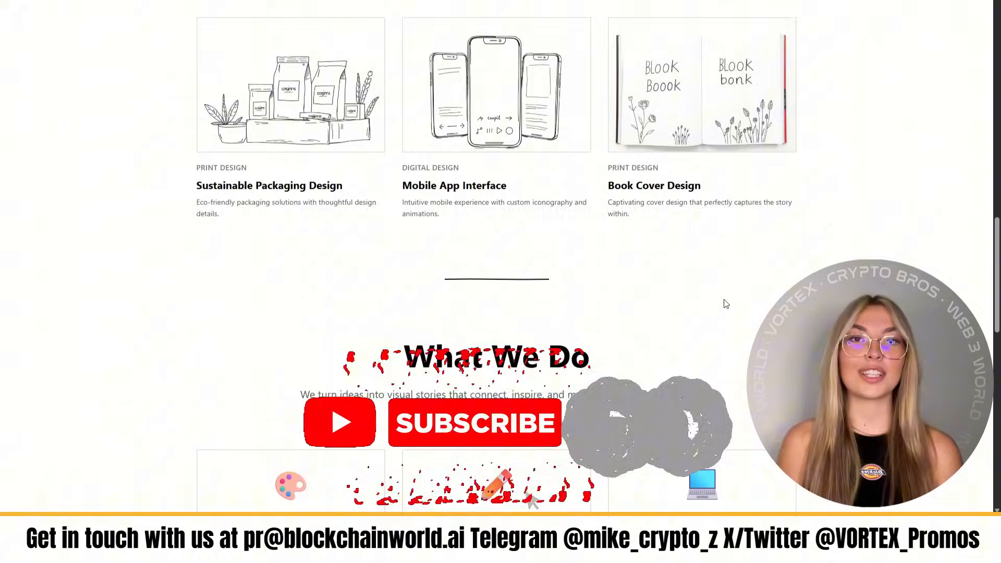
{"action": "scroll", "scroll_direction": "down", "scroll_amount": 3}
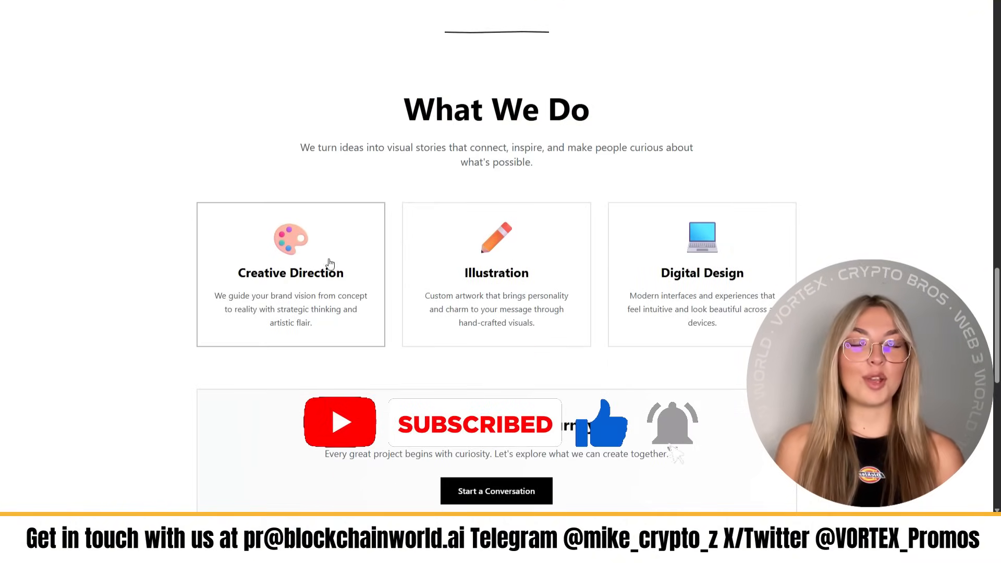
{"action": "scroll", "scroll_direction": "down", "scroll_amount": 3}
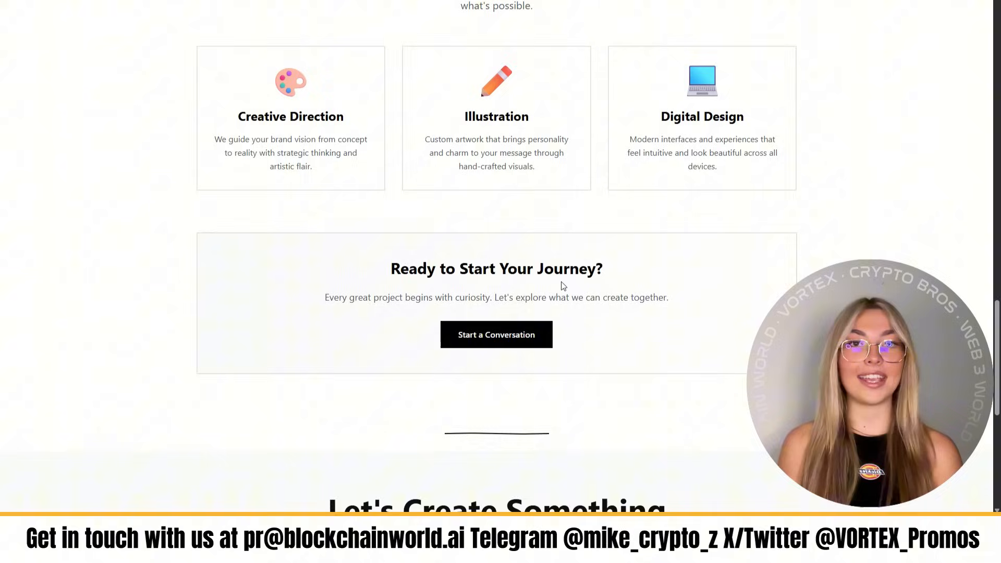
{"action": "scroll", "scroll_direction": "down", "scroll_amount": 3}
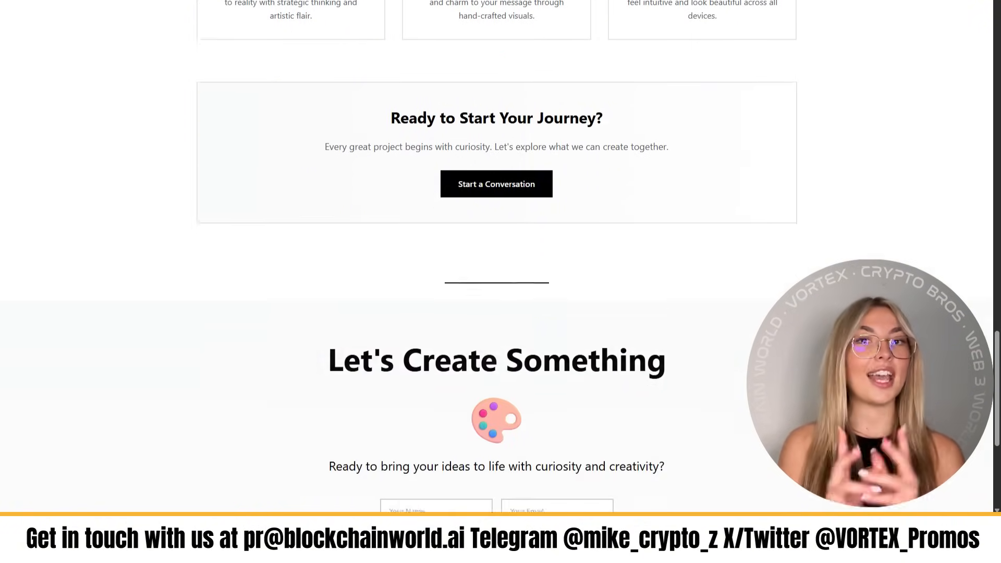
{"action": "scroll", "scroll_direction": "down", "scroll_amount": 3}
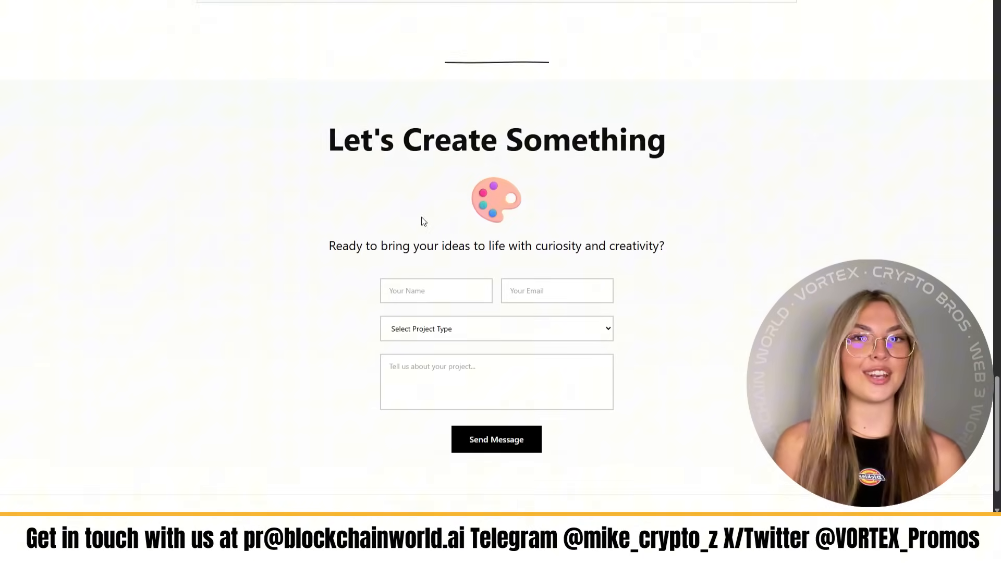